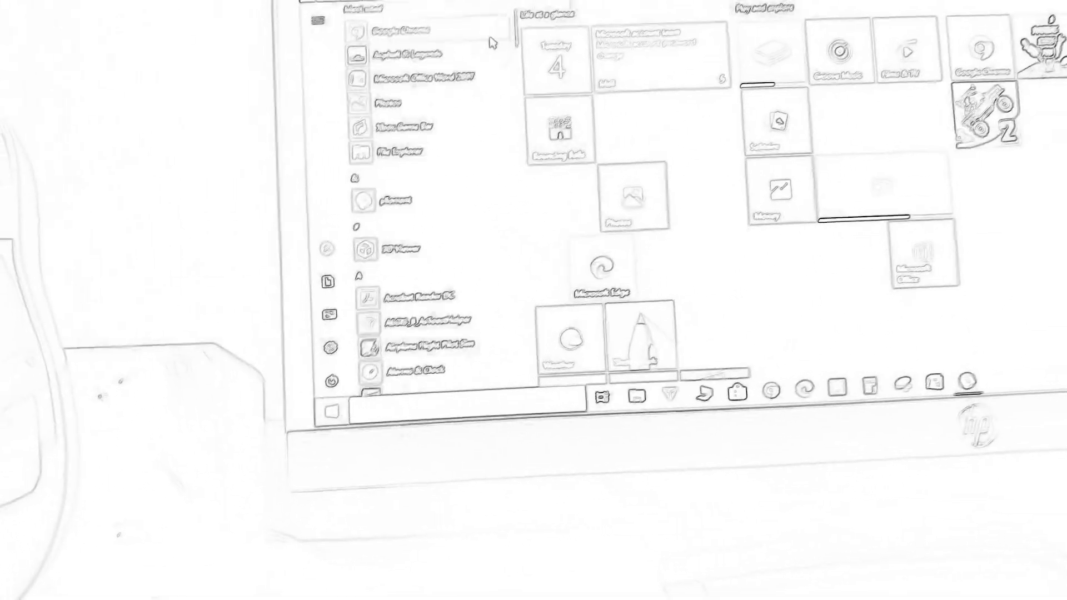
pyautogui.scroll(-3)
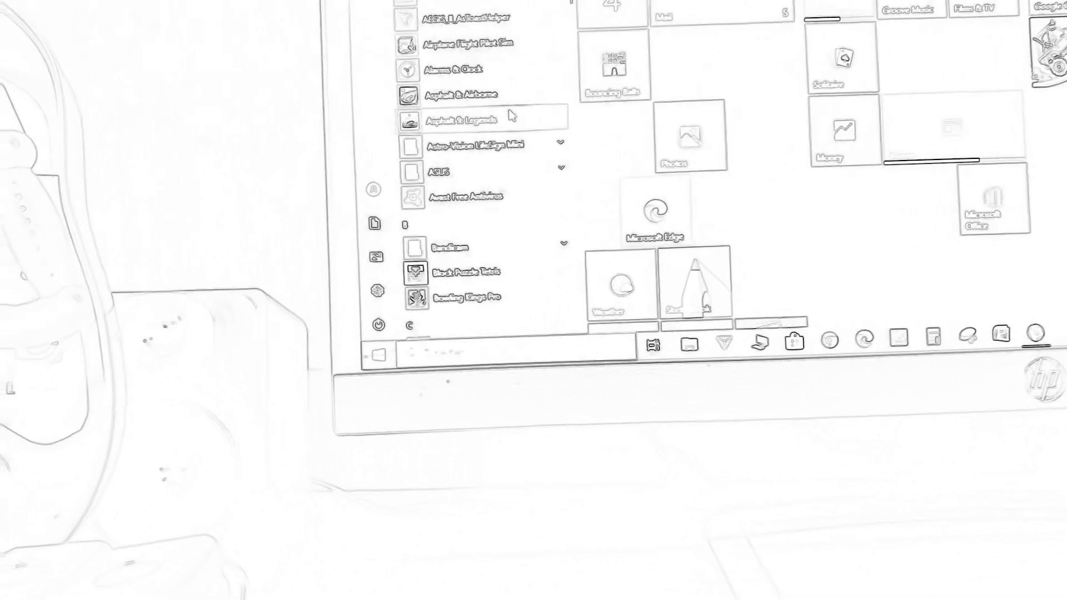